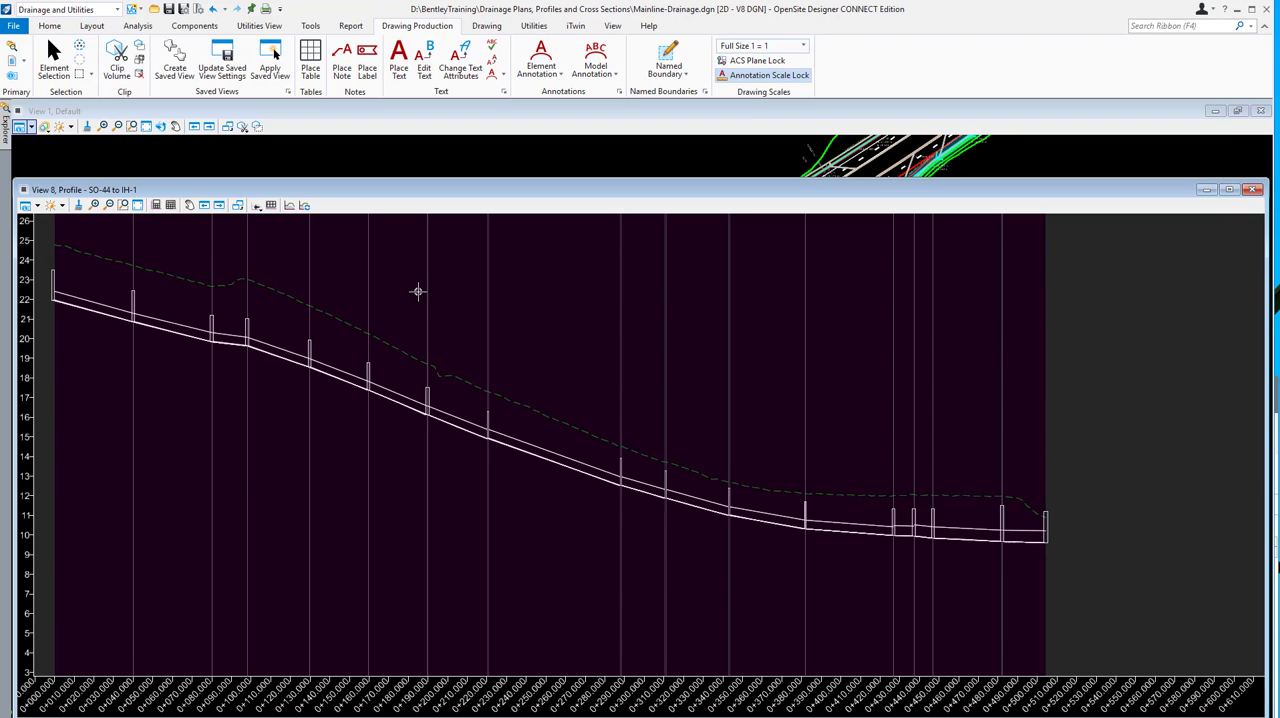
mouse_move(632, 292)
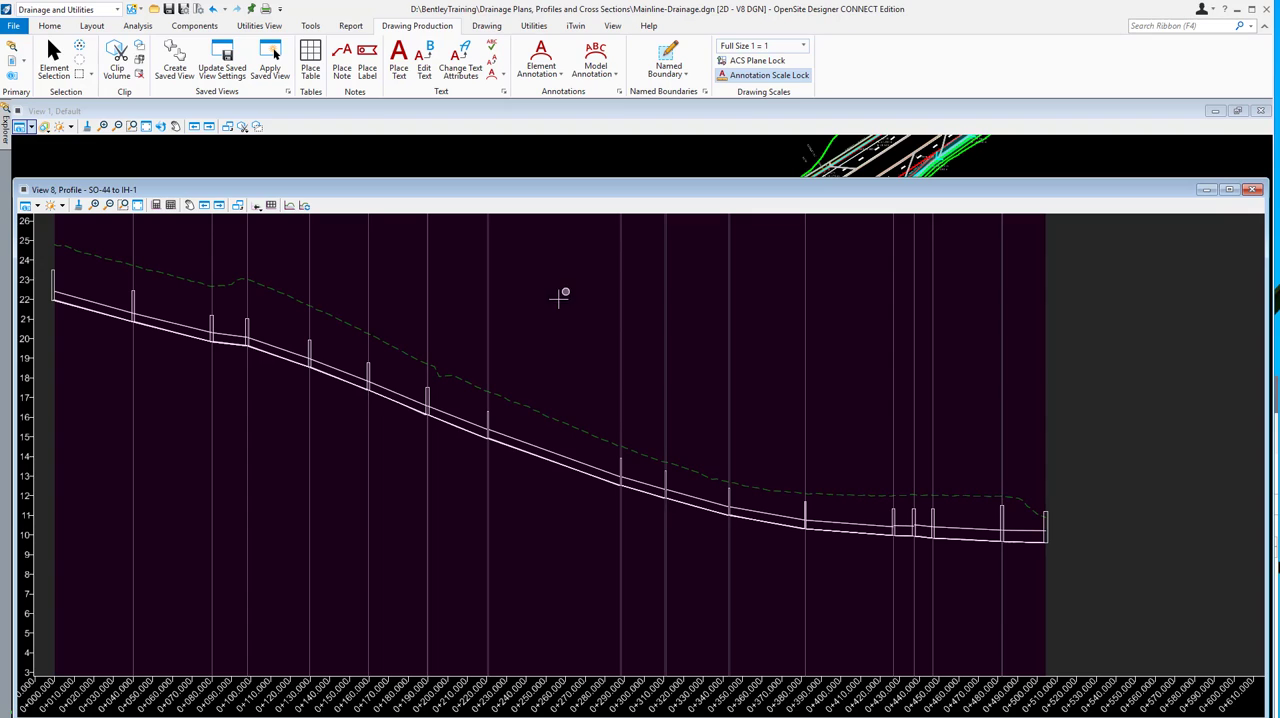
mouse_move(568, 314)
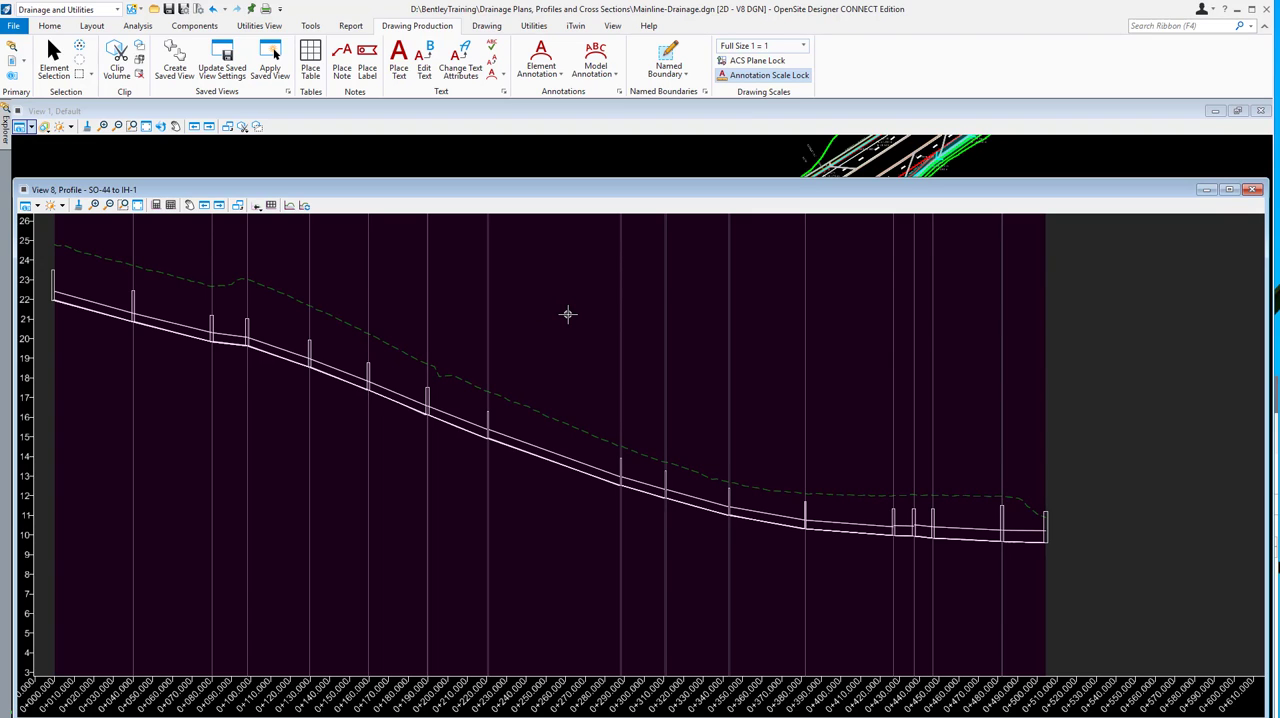
mouse_move(573, 323)
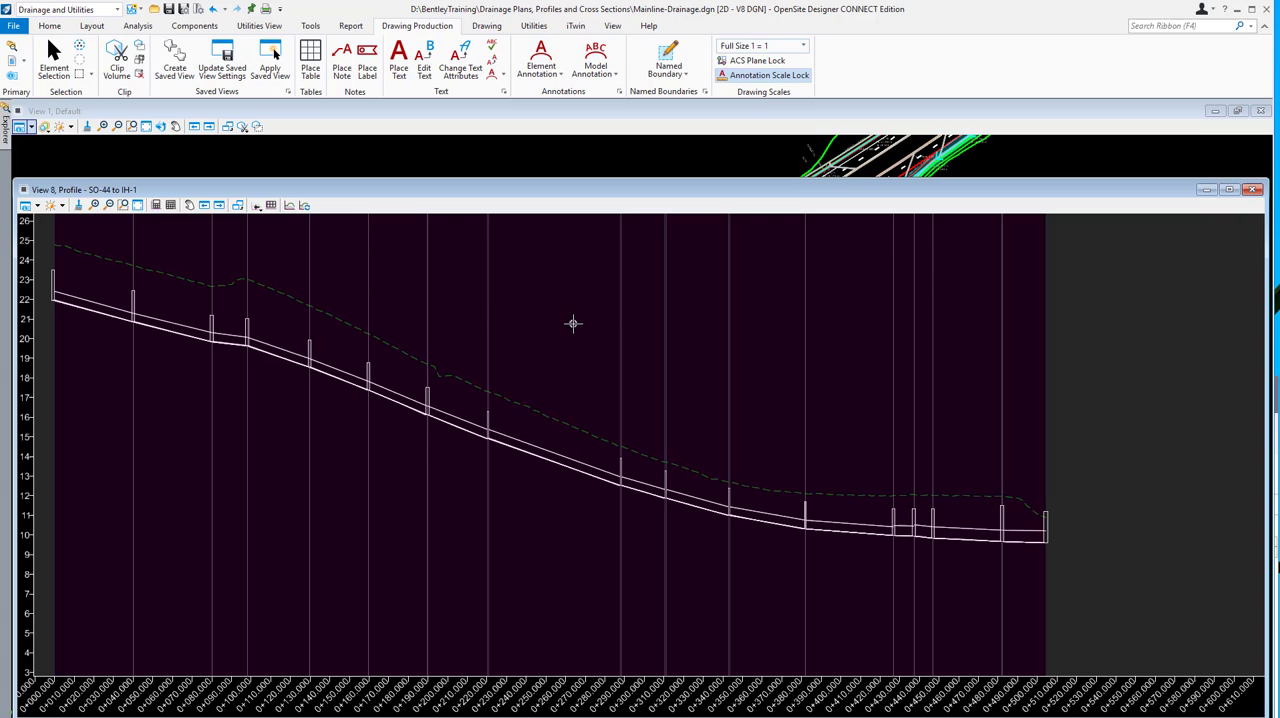
mouse_move(182, 361)
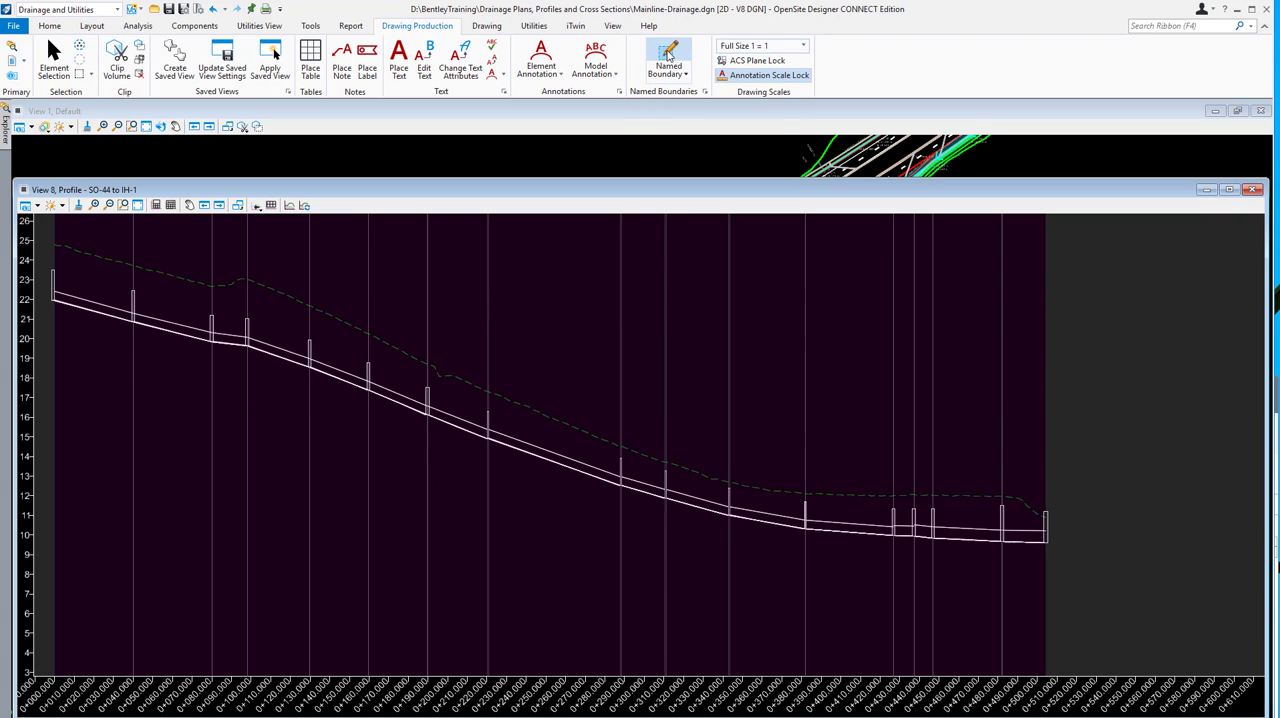
mouse_move(667, 57)
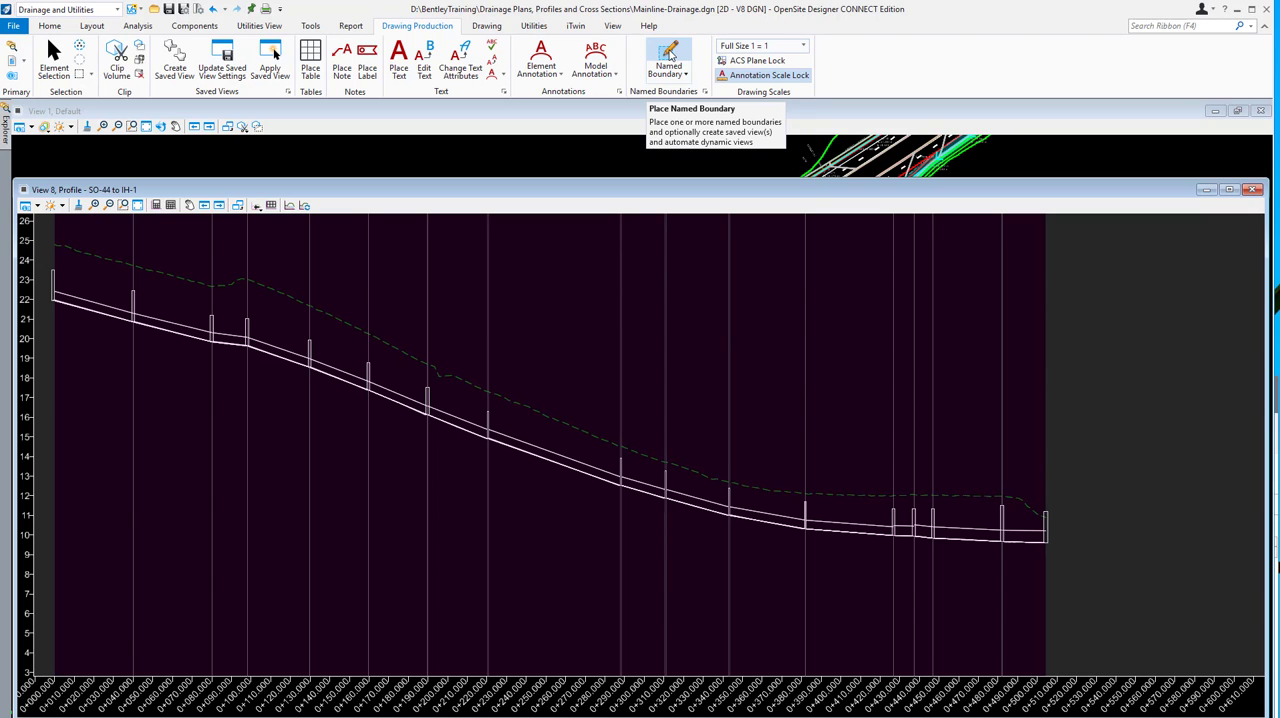
- Start the Named Boundary tool to place civil profile boundaries
click(668, 57)
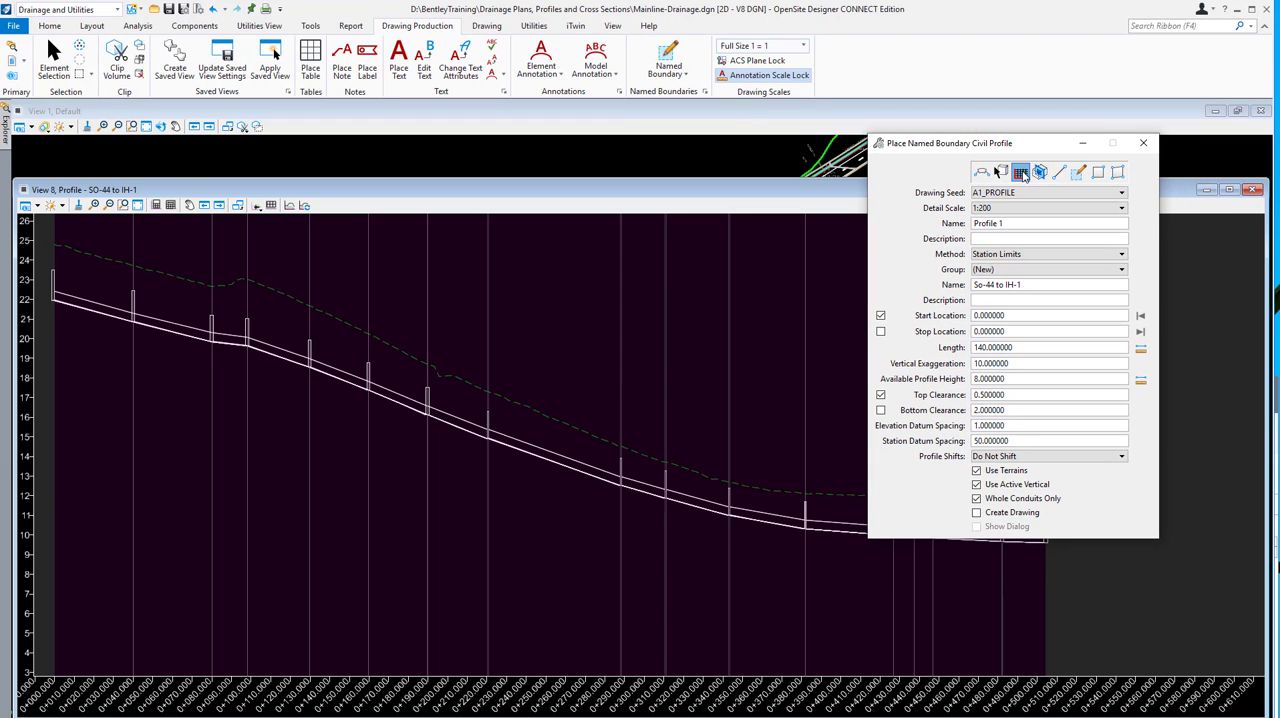
mouse_move(1022, 172)
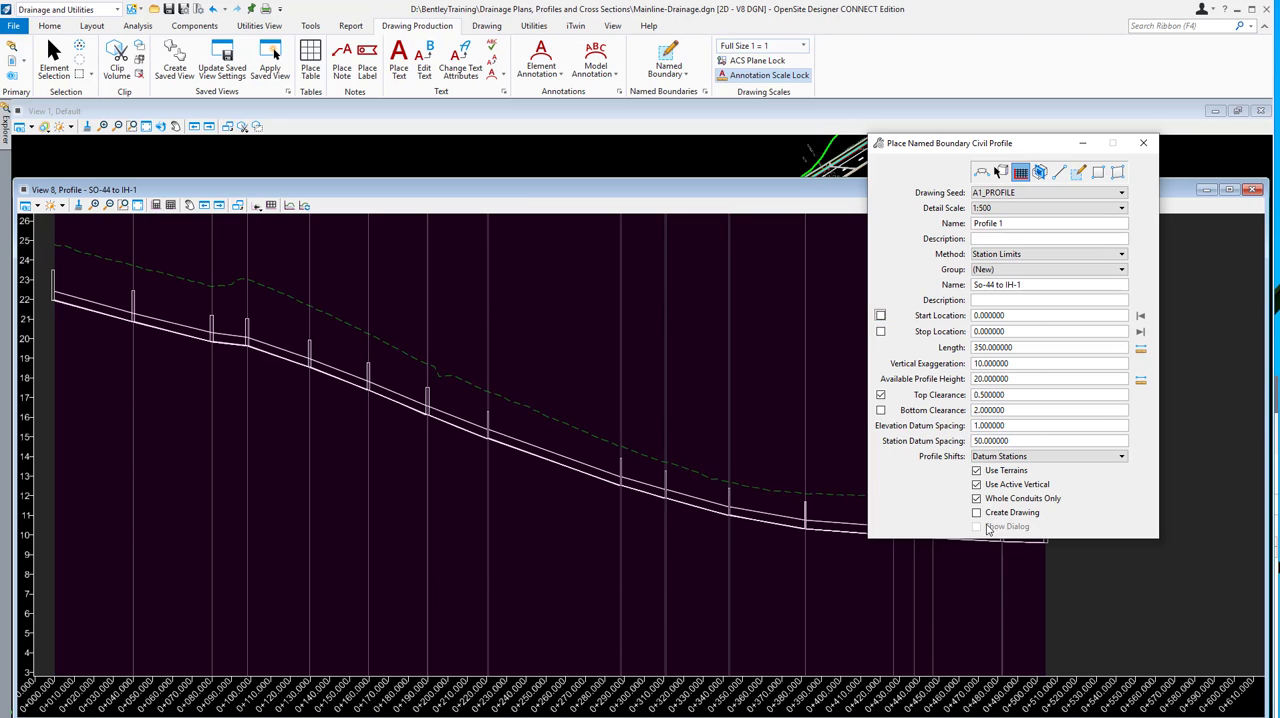
mouse_move(1020, 500)
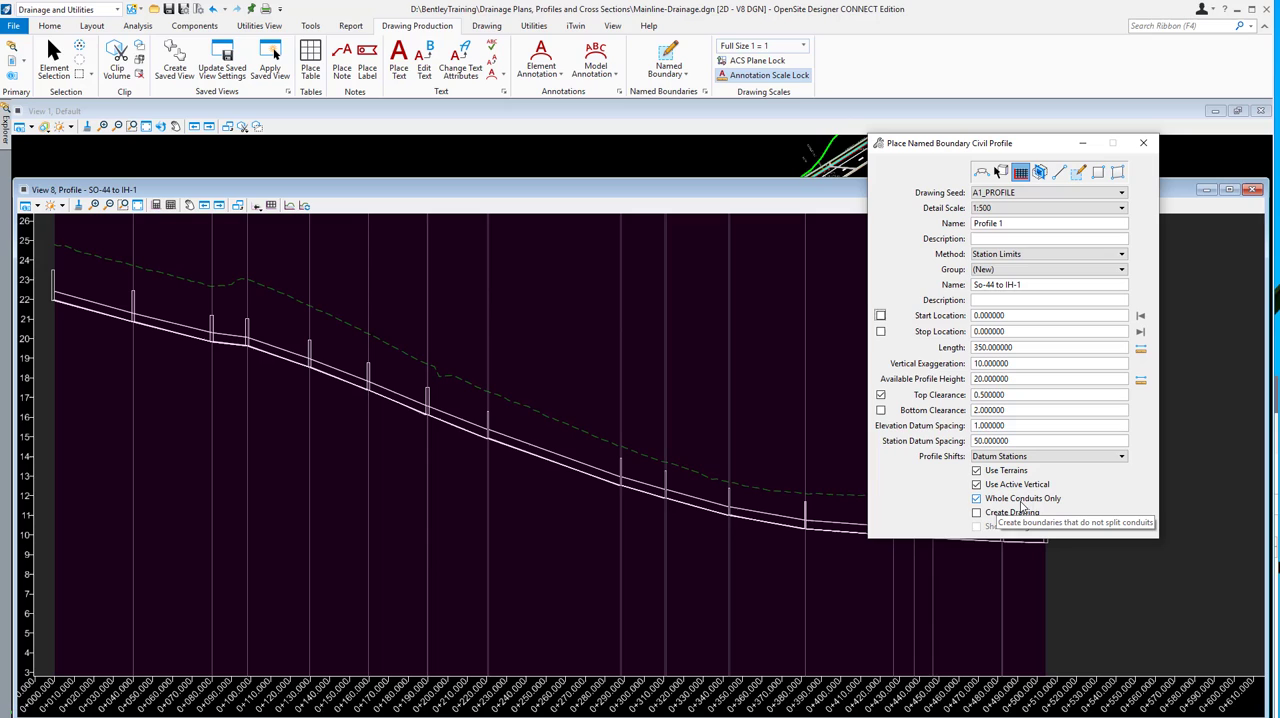
mouse_move(1020, 507)
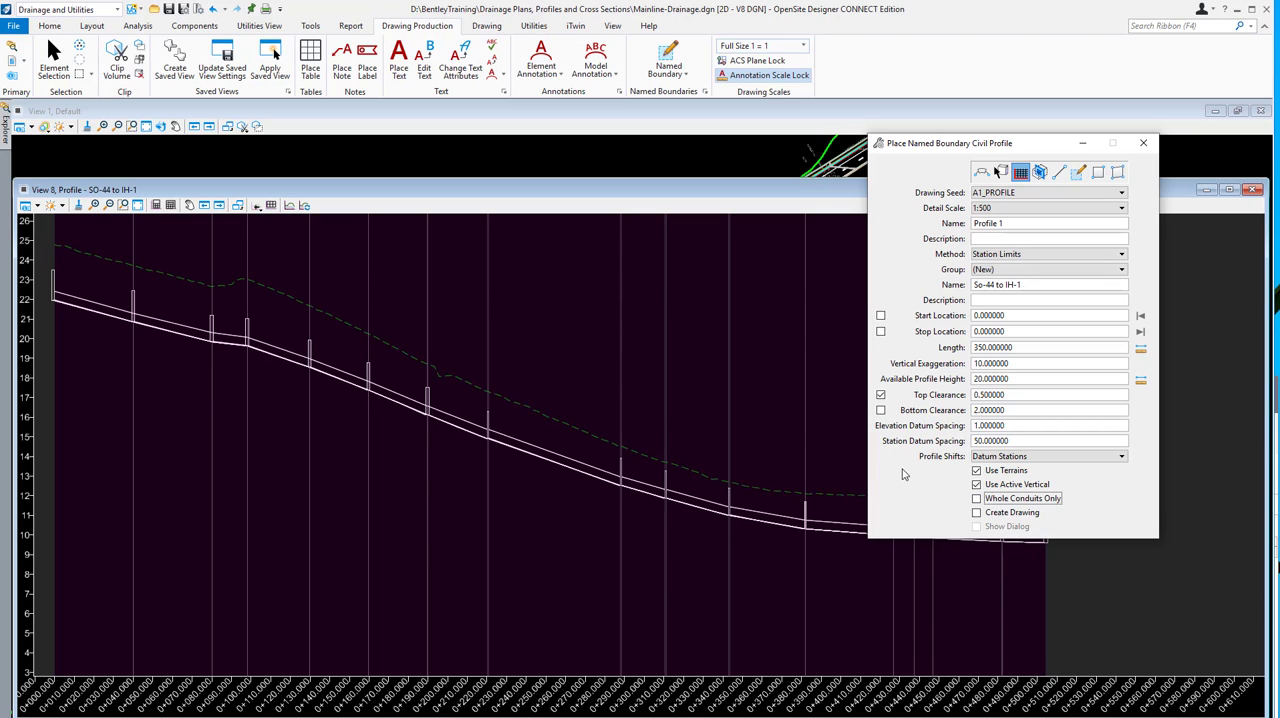
mouse_move(583, 315)
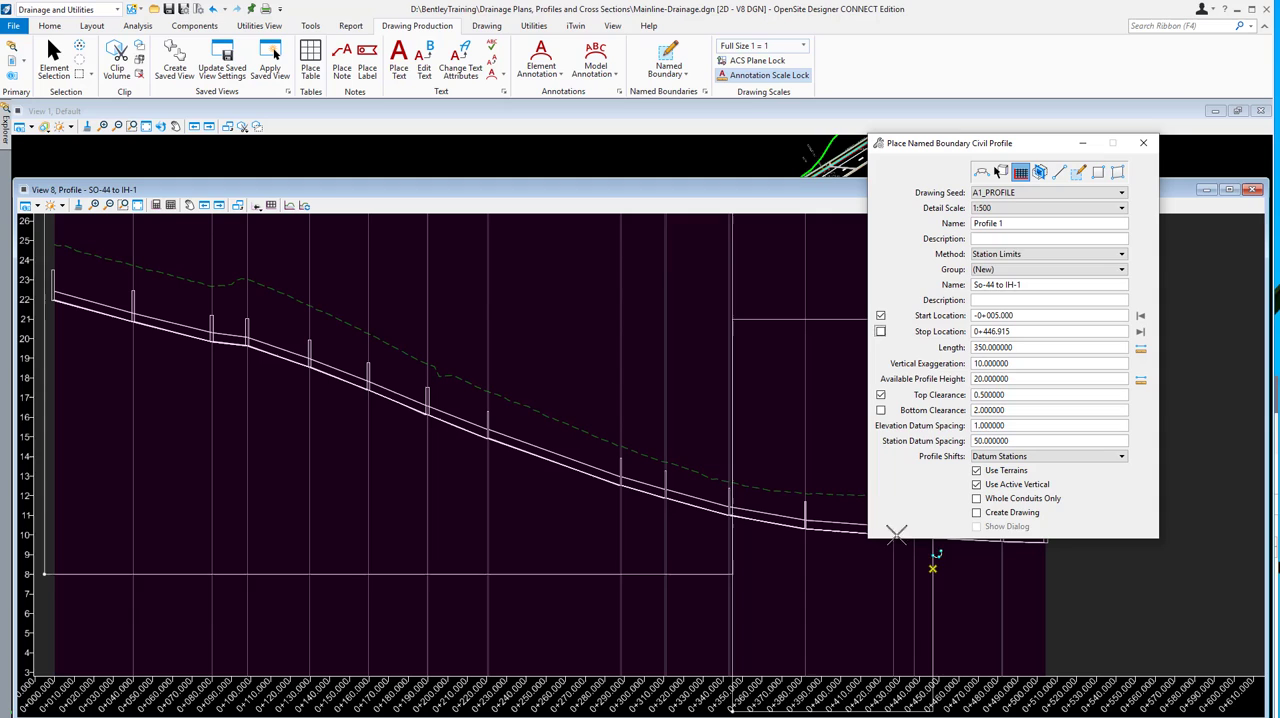
- Set the boundary detail scale to 1:250
click(1120, 207)
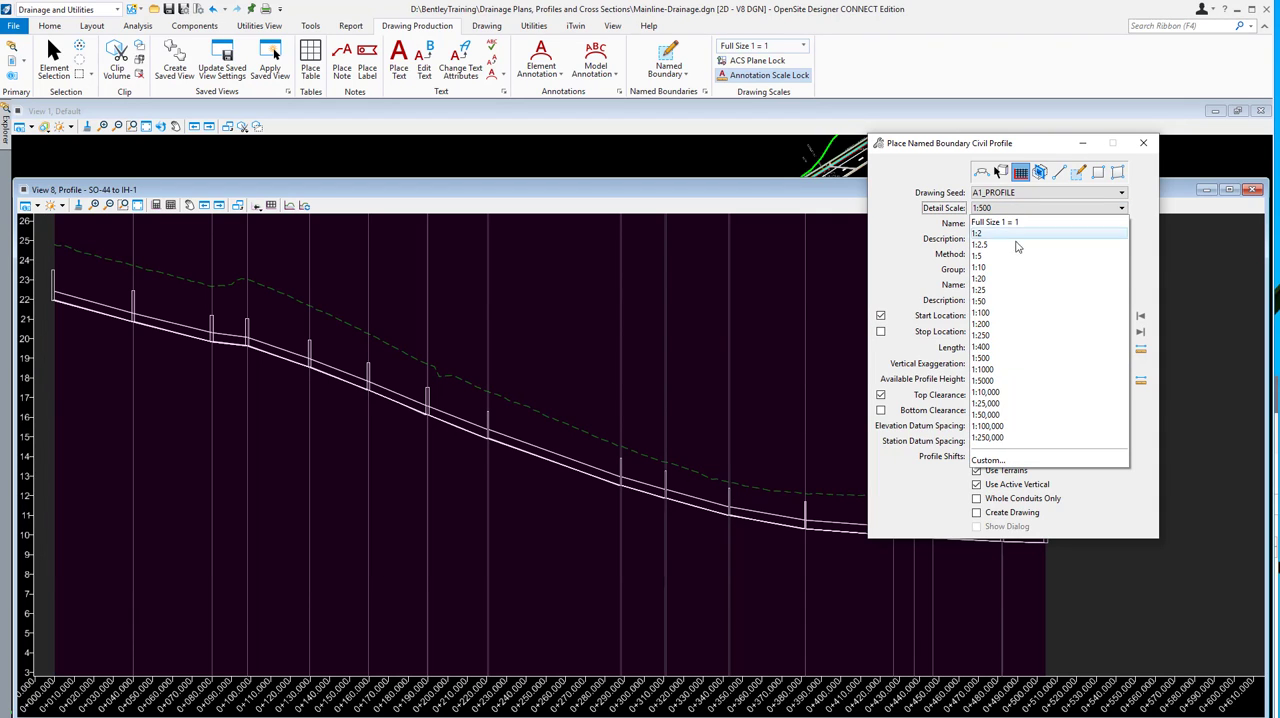
mouse_move(1007, 336)
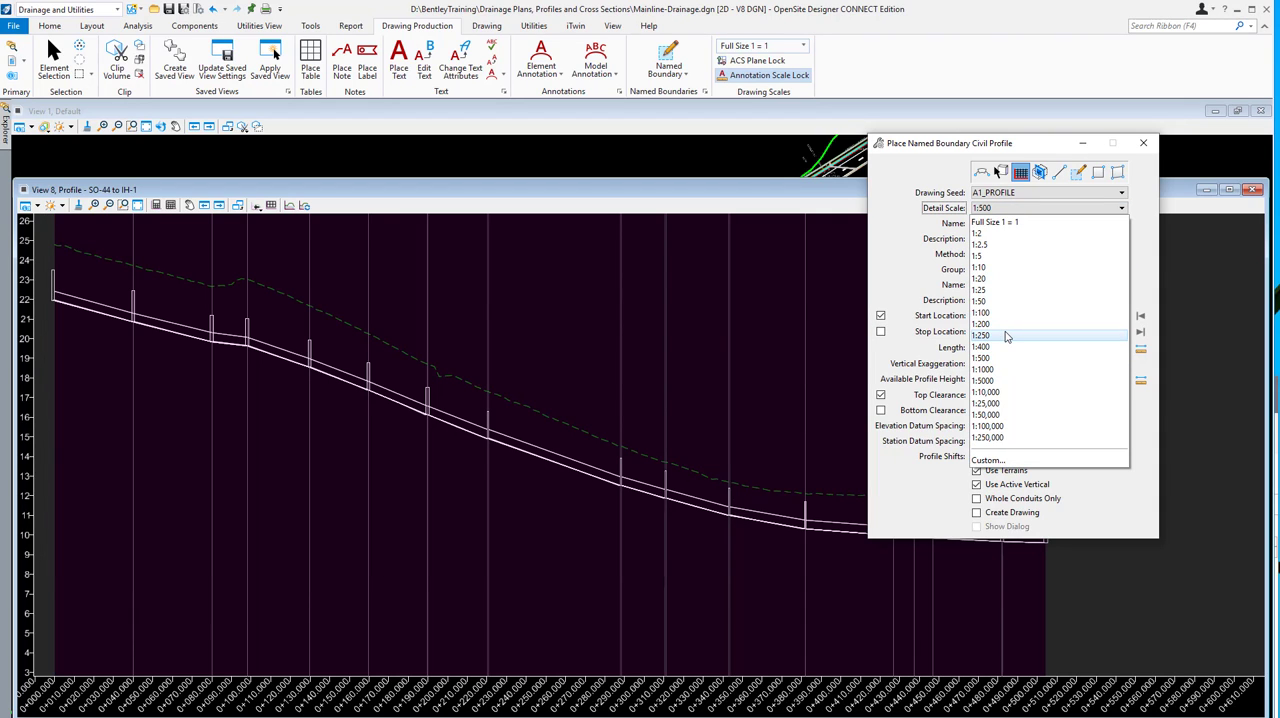
click(982, 335)
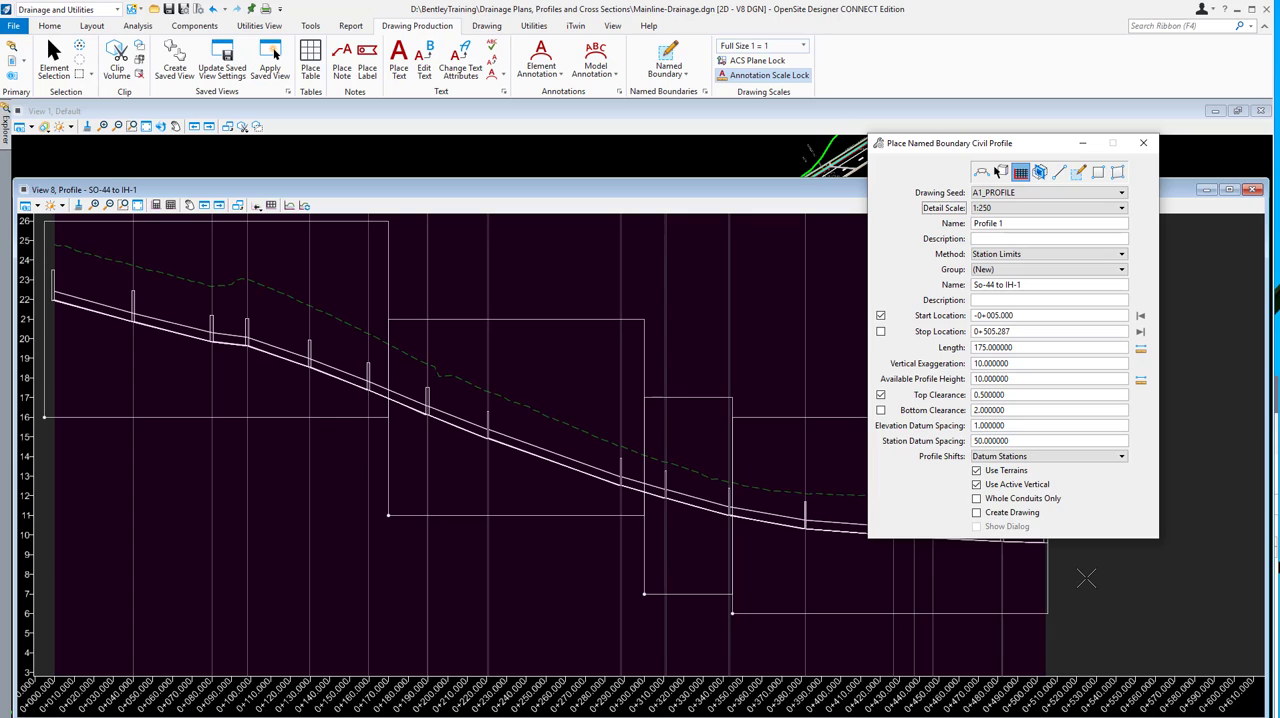
mouse_move(1041, 542)
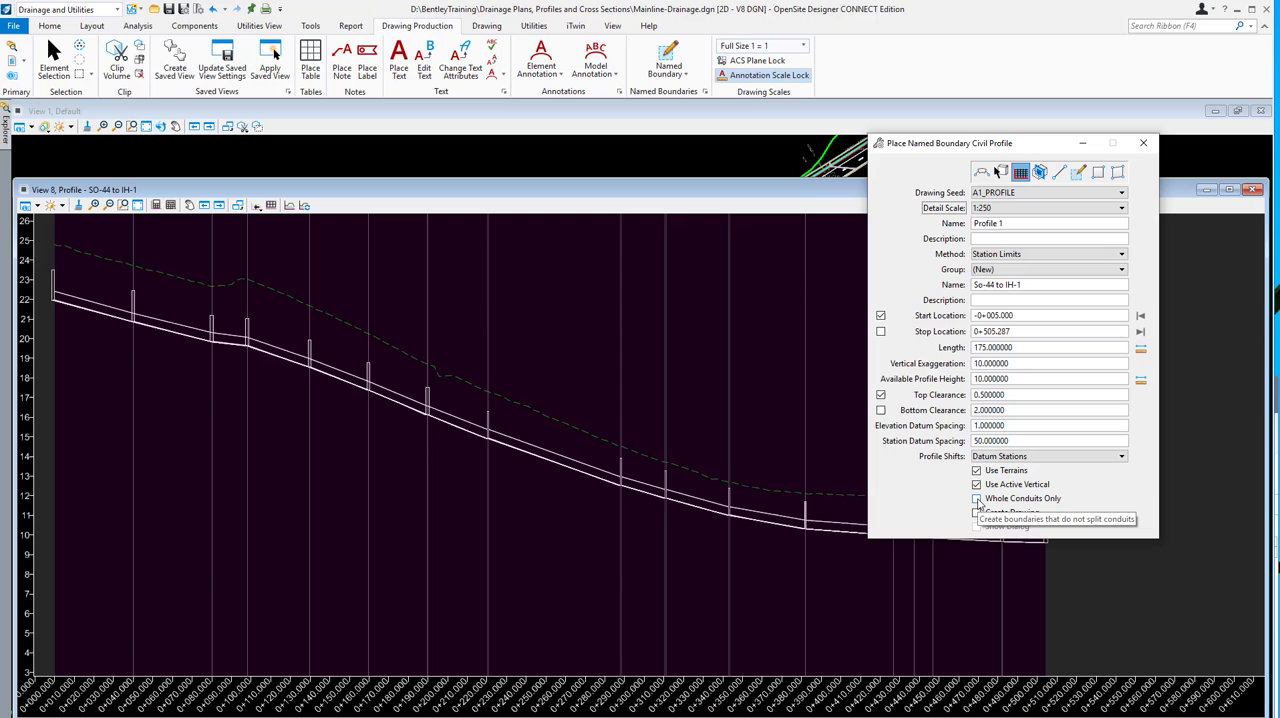
- Enable Whole Conduits Only and place 1:250 boundaries from the profile's start at SO-44
click(976, 498)
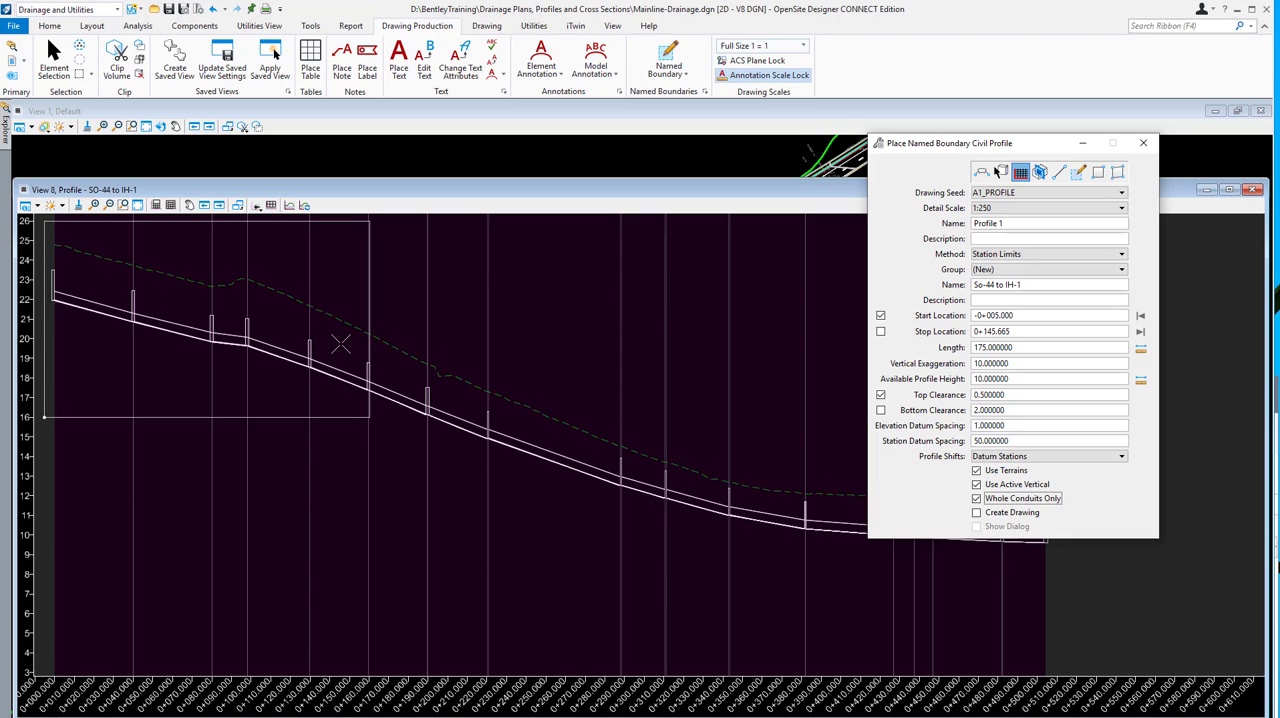
click(487, 398)
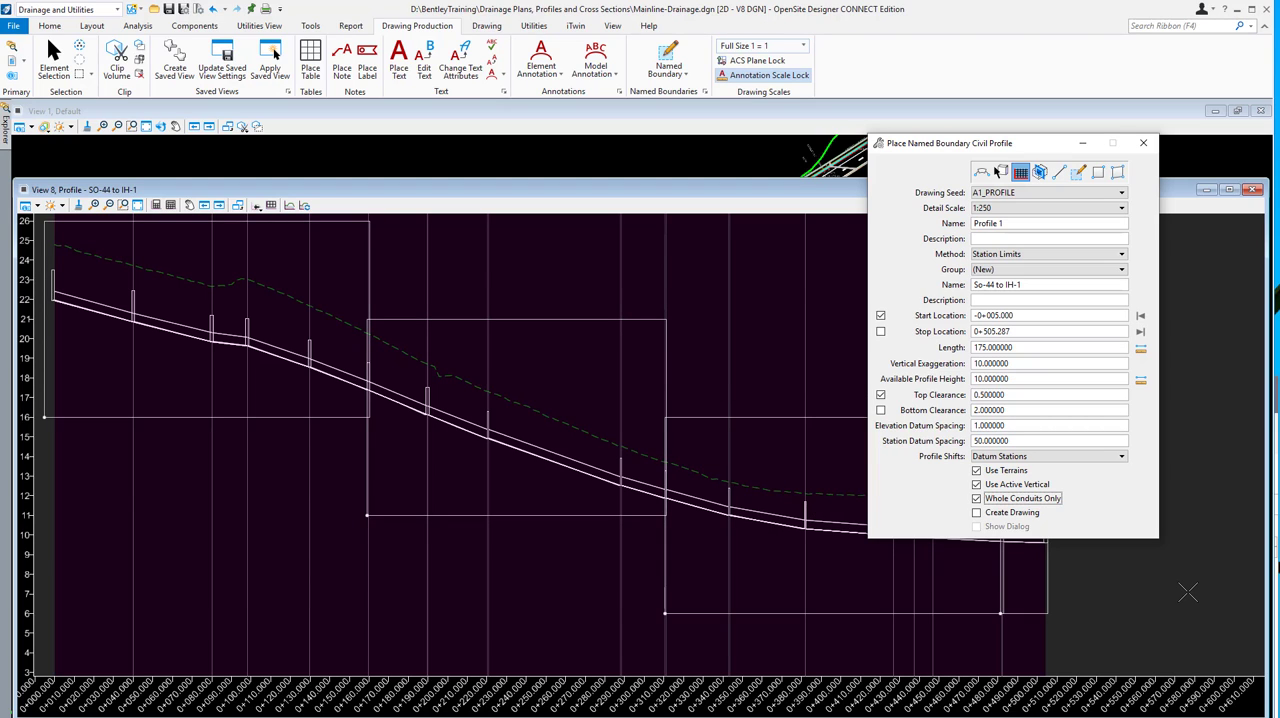
mouse_move(670, 546)
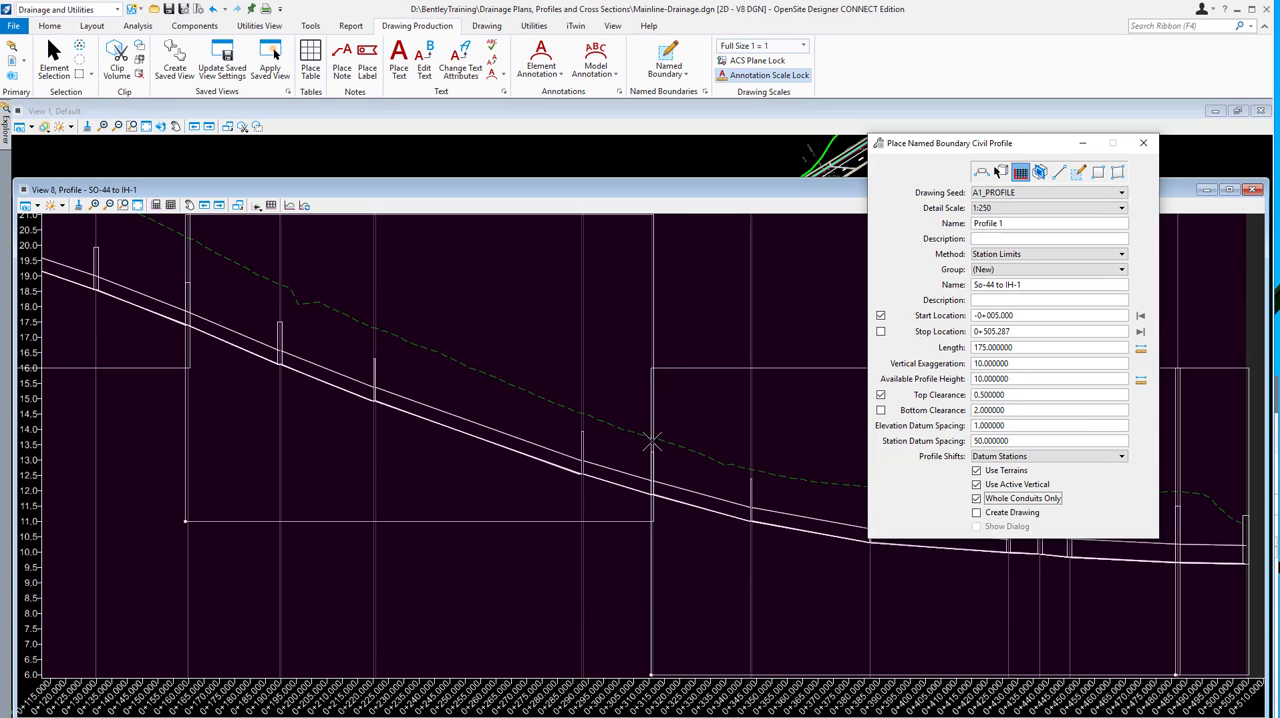
mouse_move(703, 325)
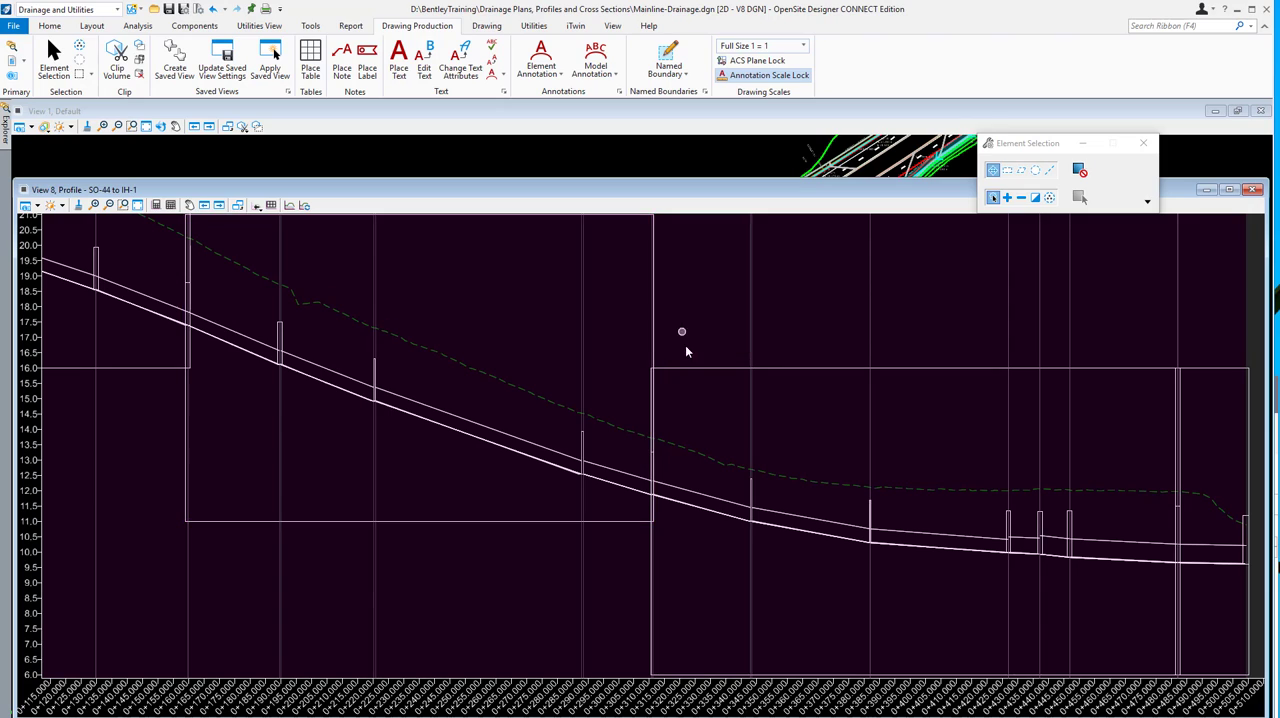
mouse_move(679, 373)
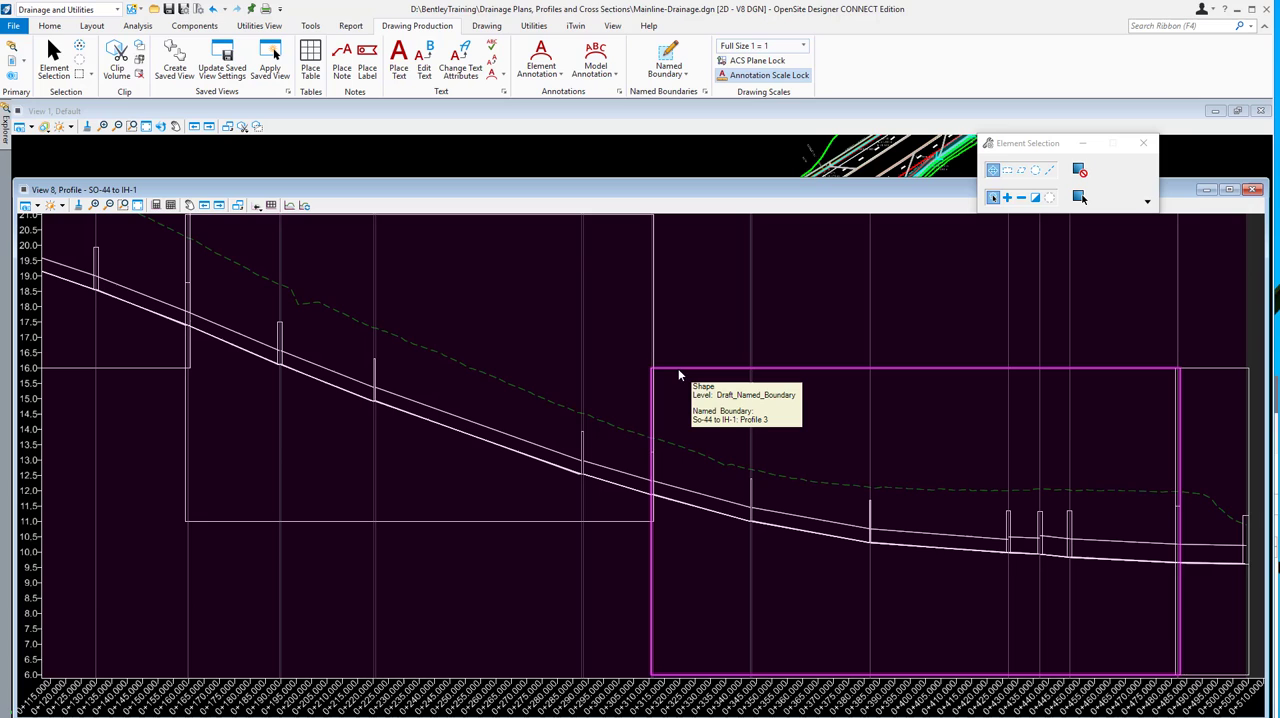
- Select the Profile 3 boundary and reopen the Civil Profile named boundary settings
click(435, 520)
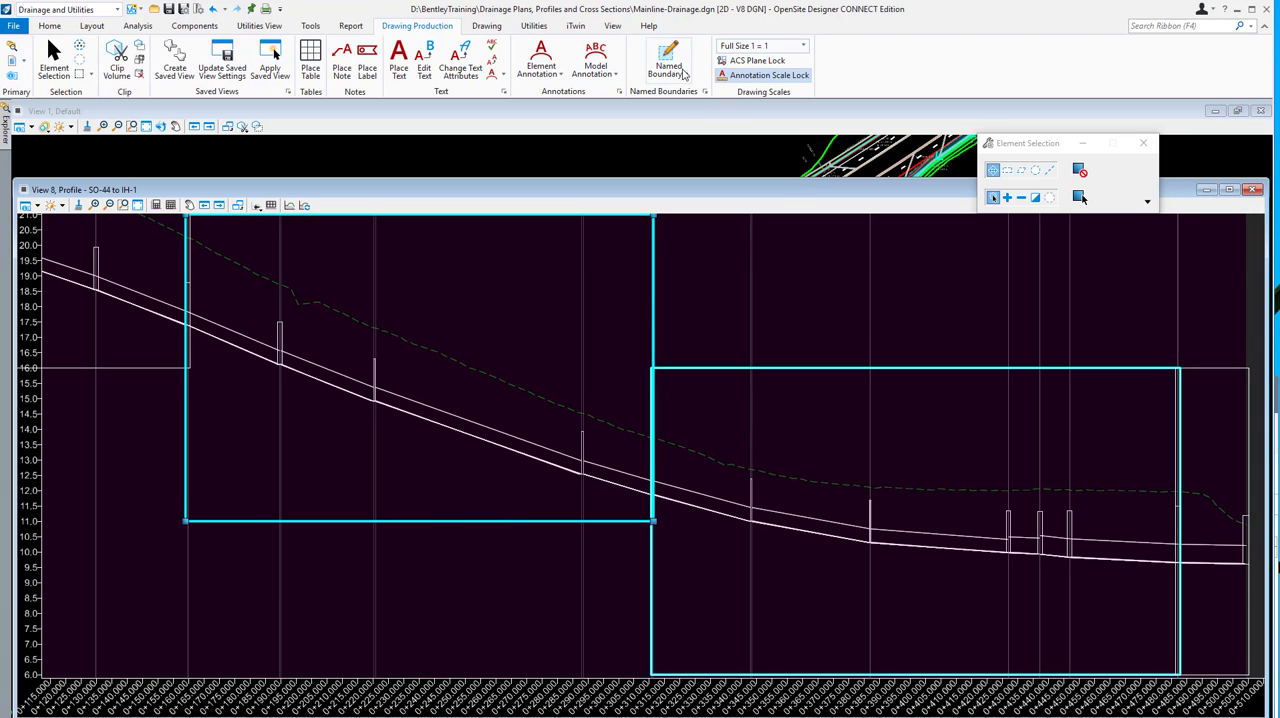
click(667, 60)
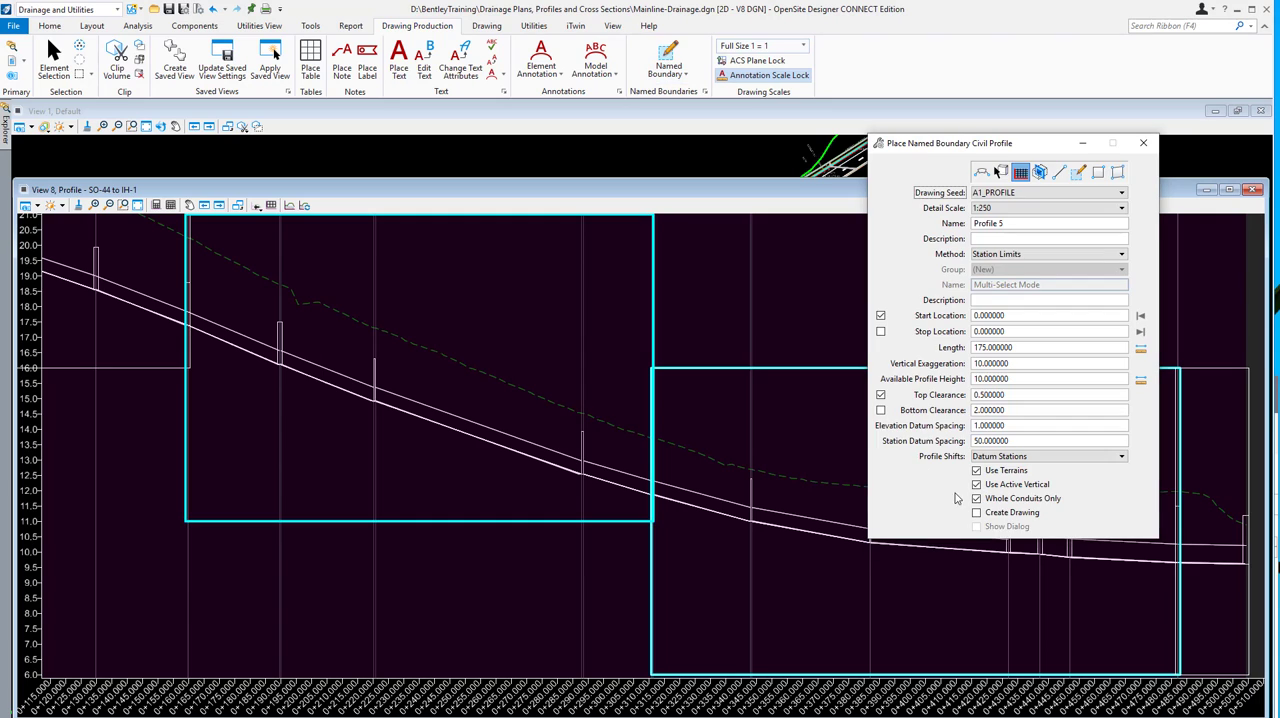